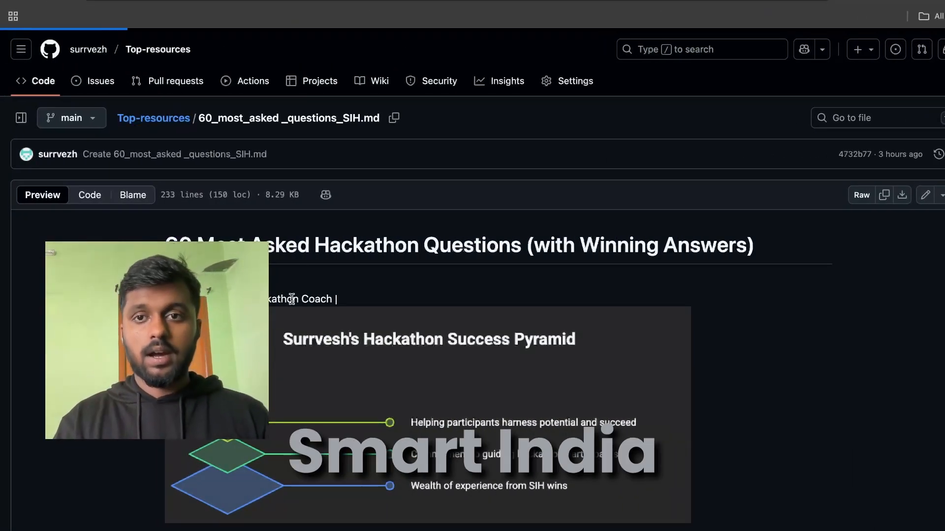
# Return from the 60 most asked questions file to the Top-resources repository file list.
pyautogui.click(154, 118)
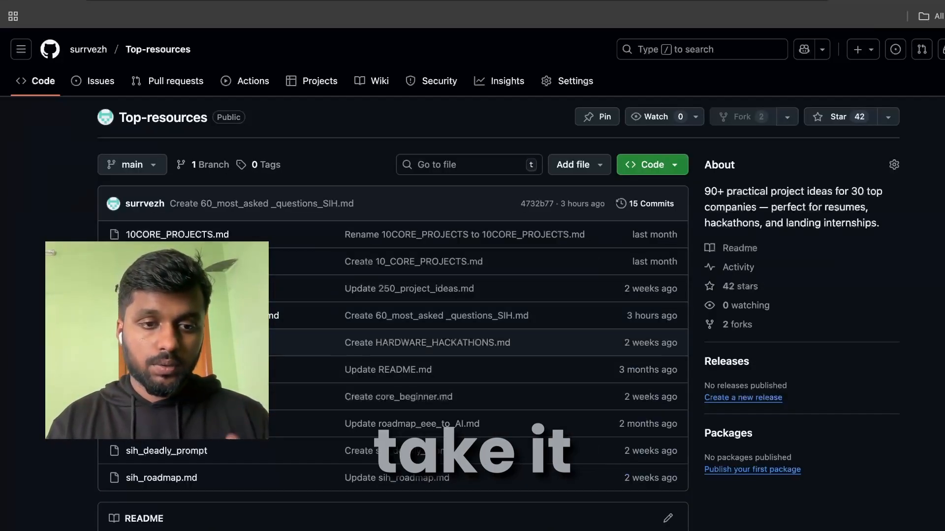
pyautogui.moveTo(160, 479)
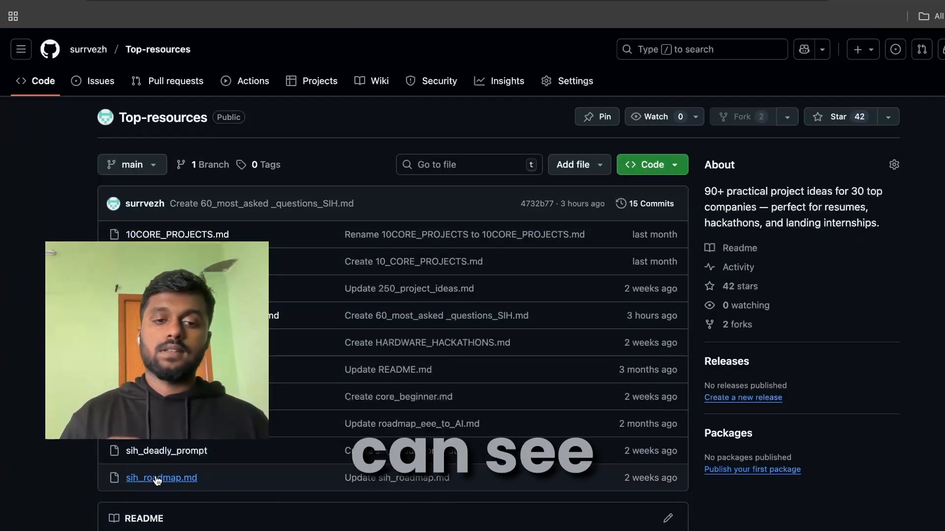
# Read sih_roadmap.md's problem statement analysis prompt down to the impact and competitive sections.
pyautogui.click(160, 478)
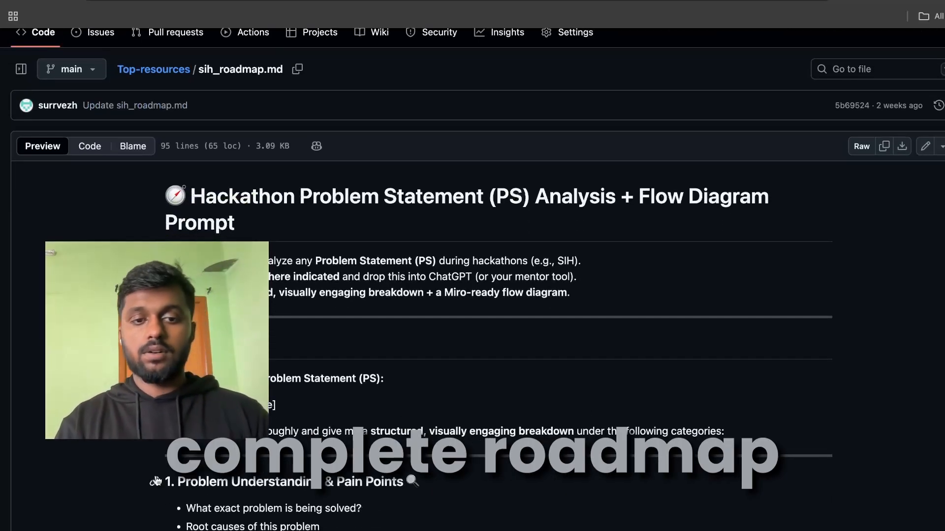
pyautogui.scroll(-3)
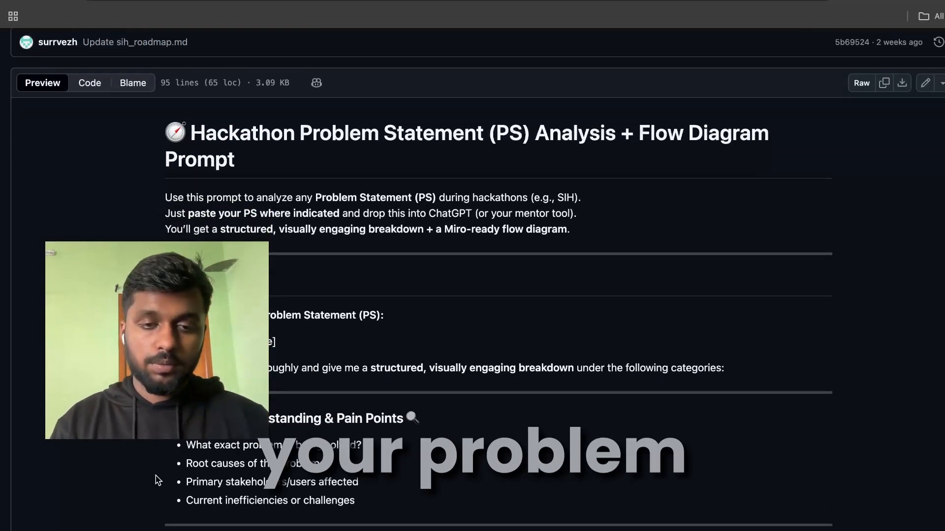
pyautogui.scroll(-3)
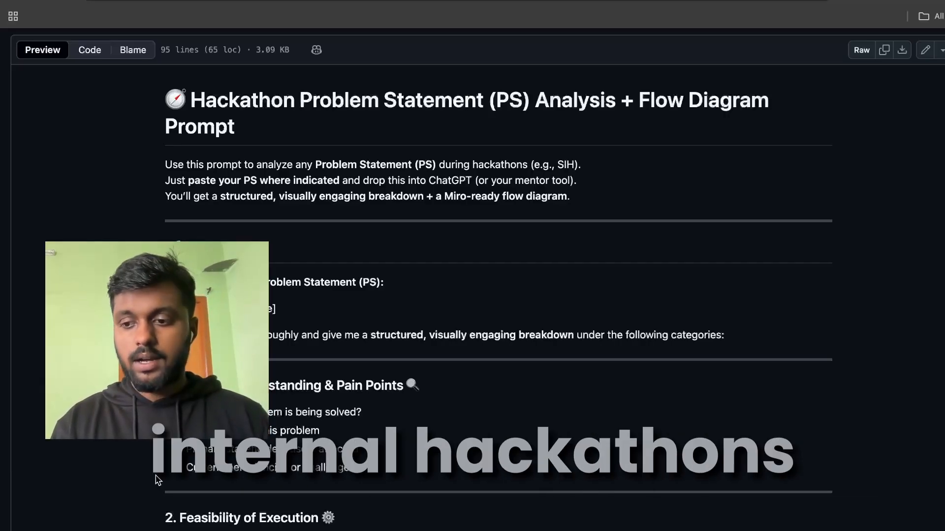
pyautogui.scroll(-3)
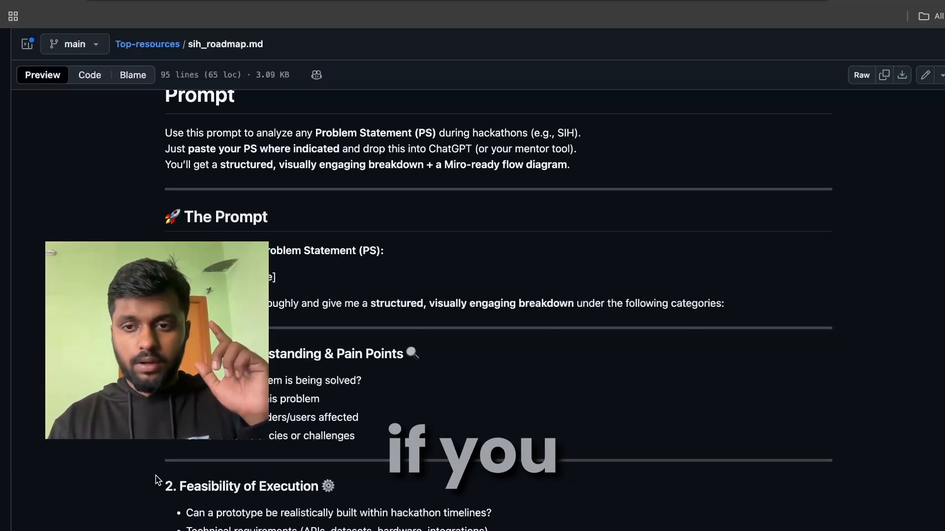
pyautogui.scroll(-3)
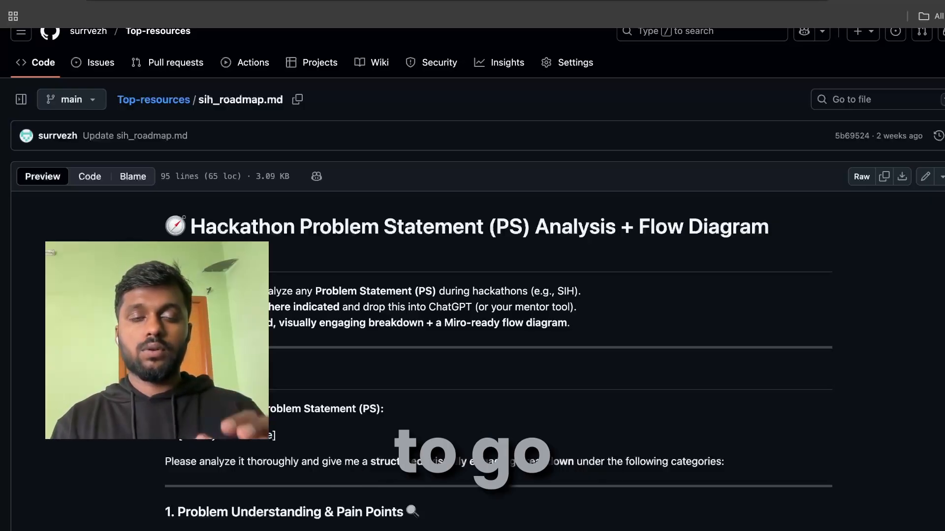
pyautogui.scroll(-3)
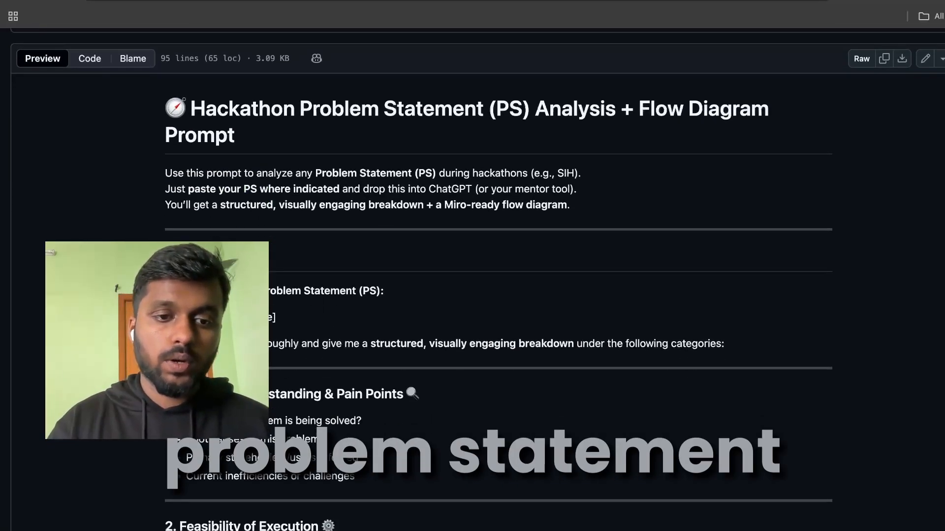
pyautogui.scroll(-3)
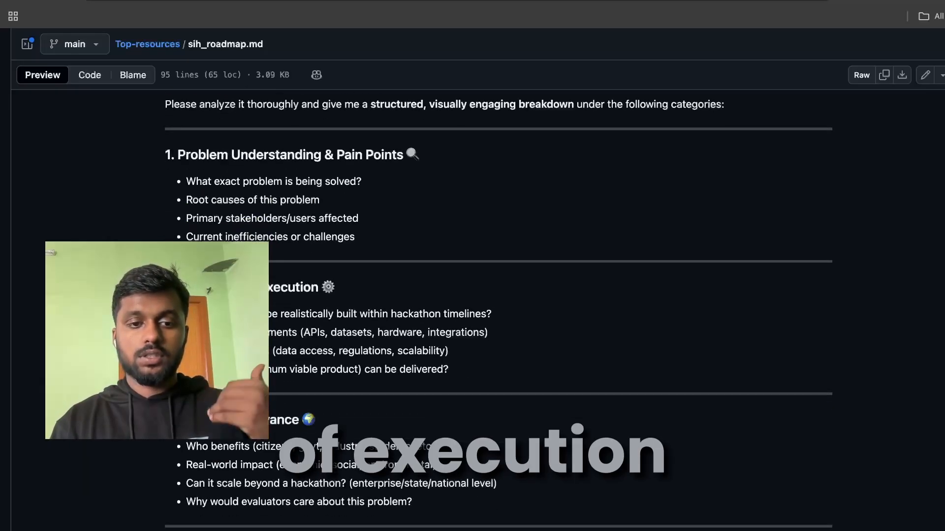
pyautogui.scroll(-3)
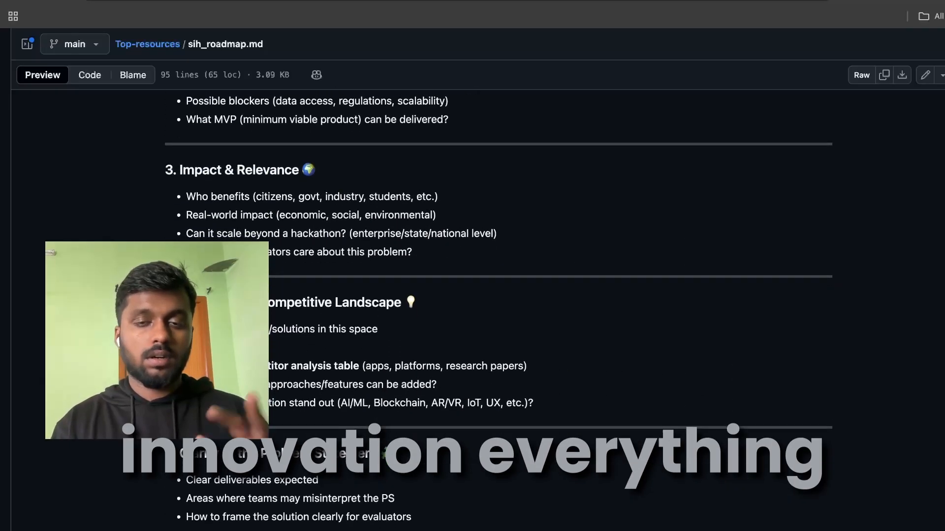
pyautogui.scroll(-3)
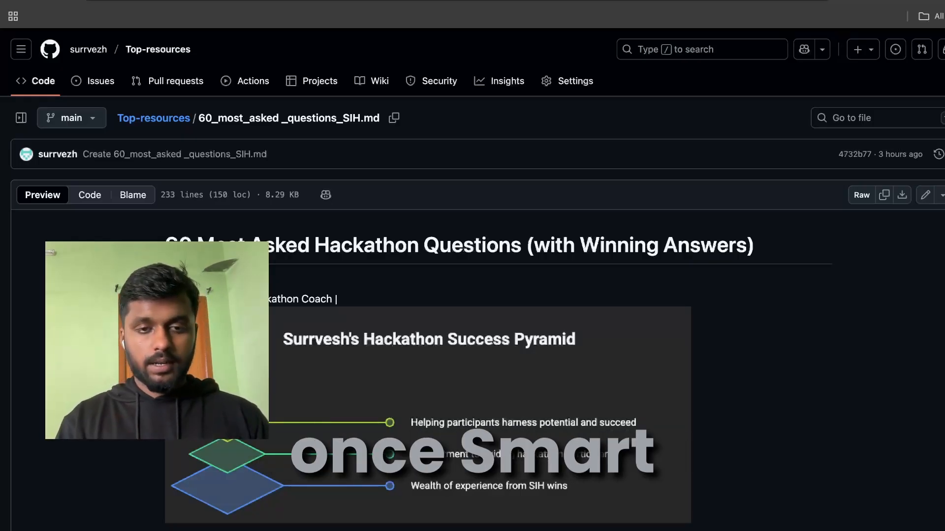
# Read the 60 SIH questions file down past the Q31–Q40 answers.
pyautogui.scroll(-3)
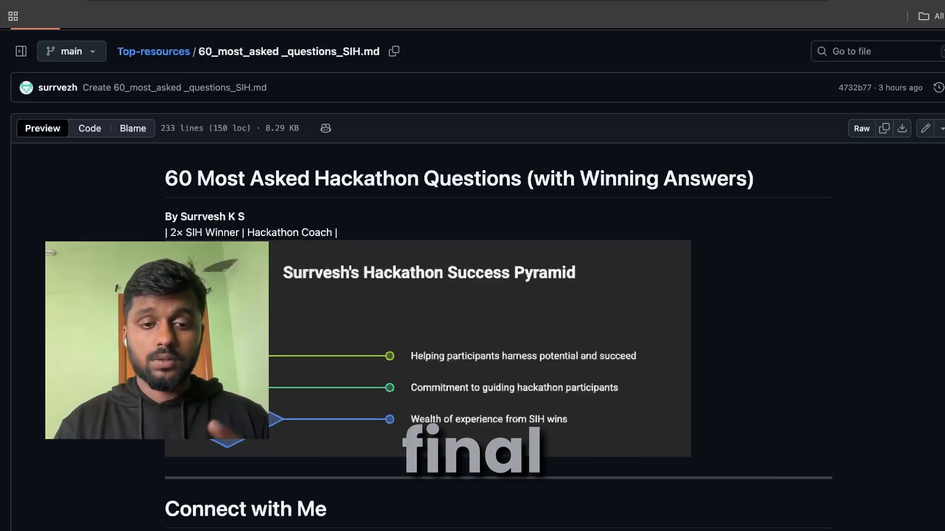
pyautogui.scroll(-3)
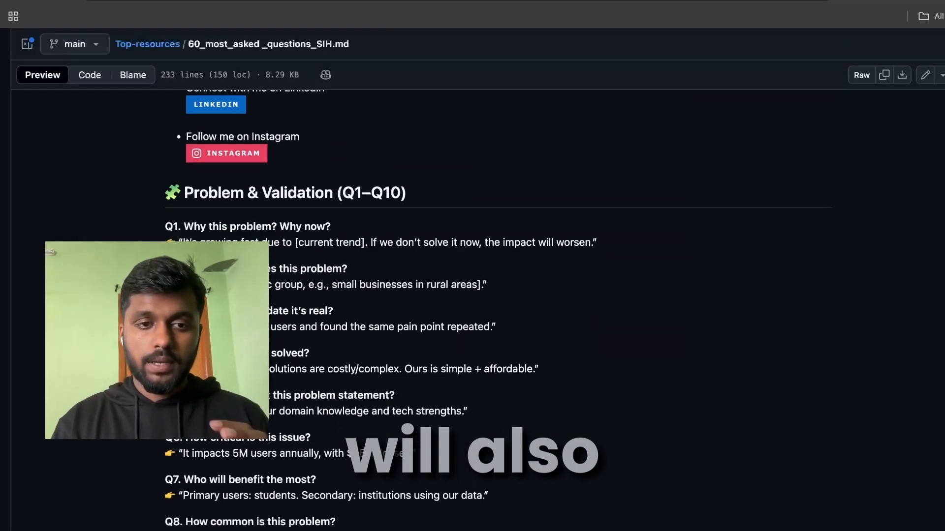
pyautogui.scroll(-3)
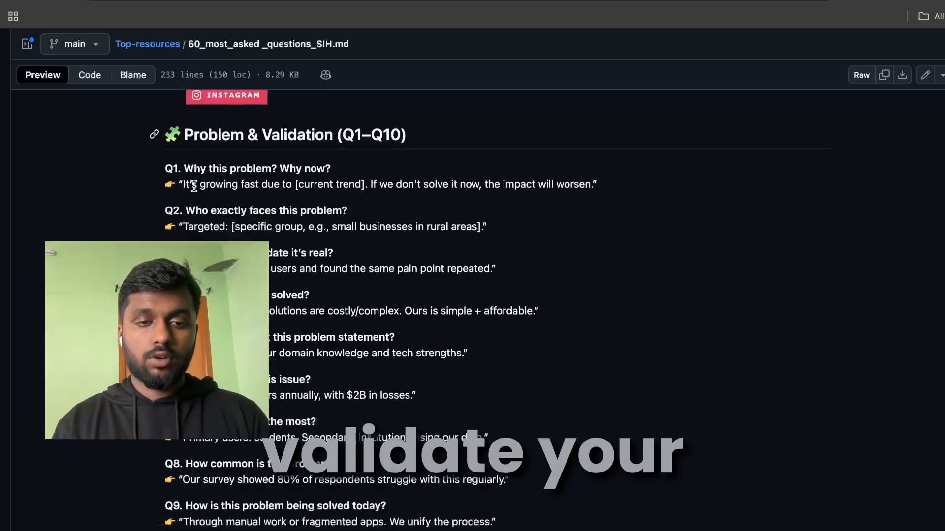
pyautogui.scroll(-3)
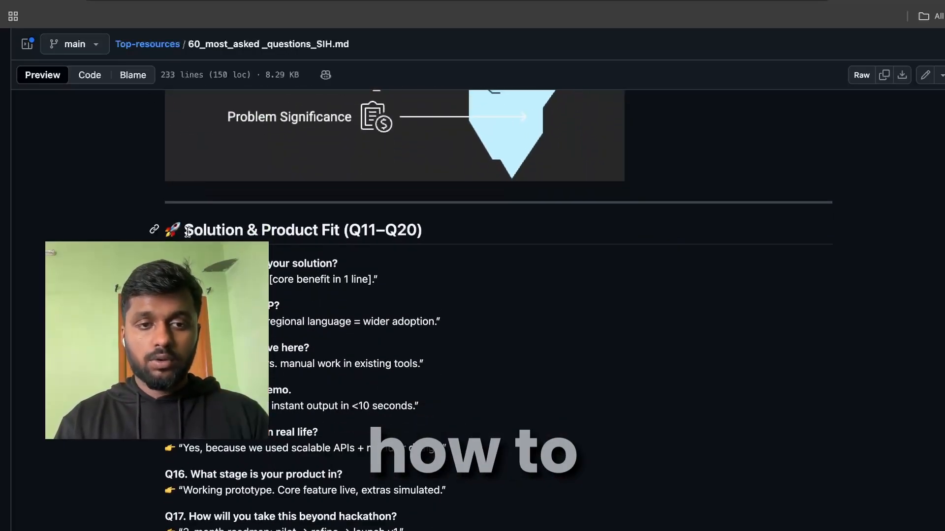
pyautogui.scroll(-3)
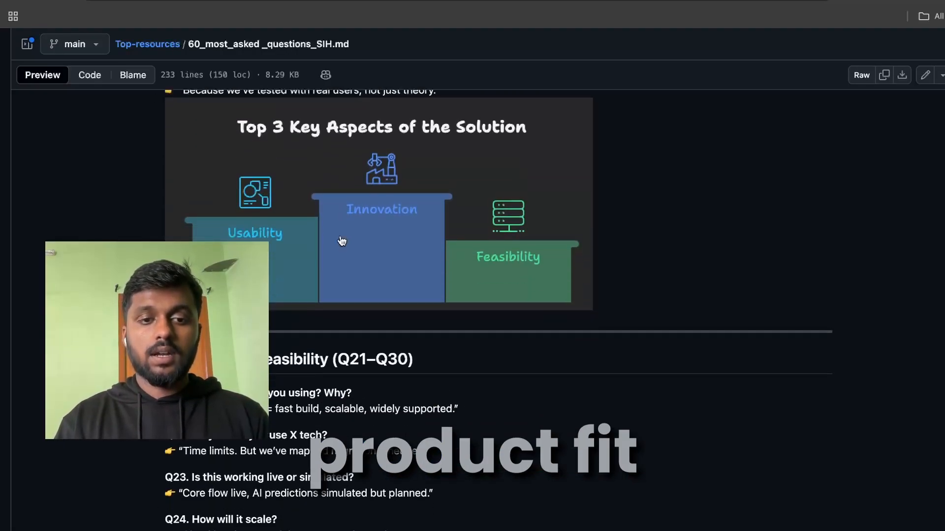
pyautogui.scroll(-3)
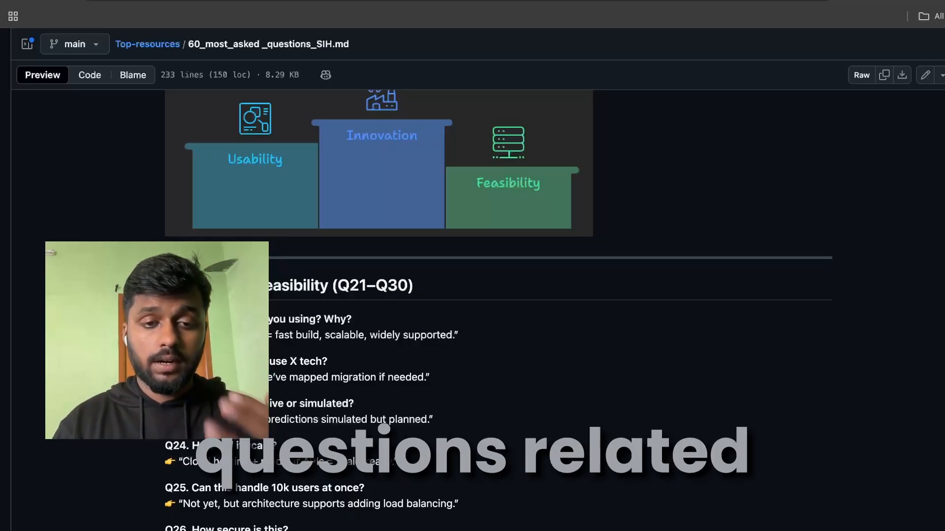
# Continue to the Sustainability (Q41–Q50) section with the business sustainability answers and 5-year plan.
pyautogui.scroll(-3)
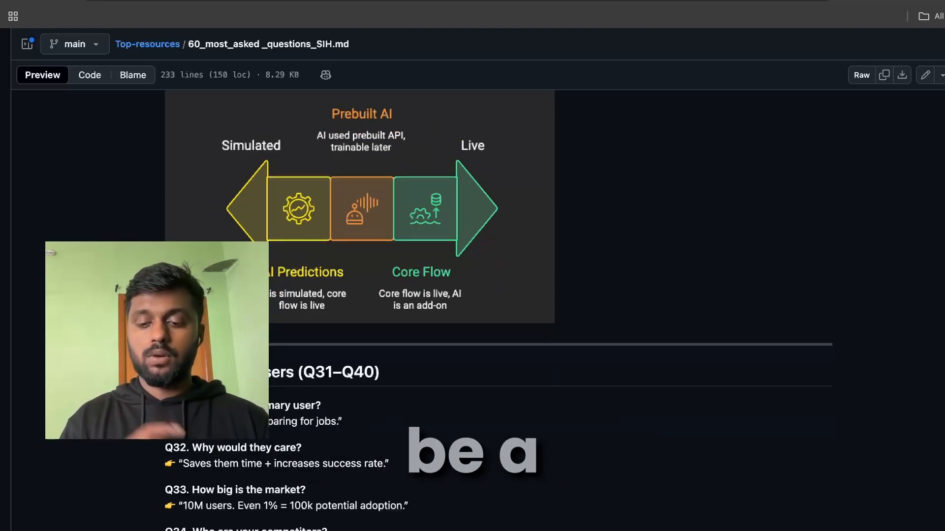
pyautogui.scroll(-3)
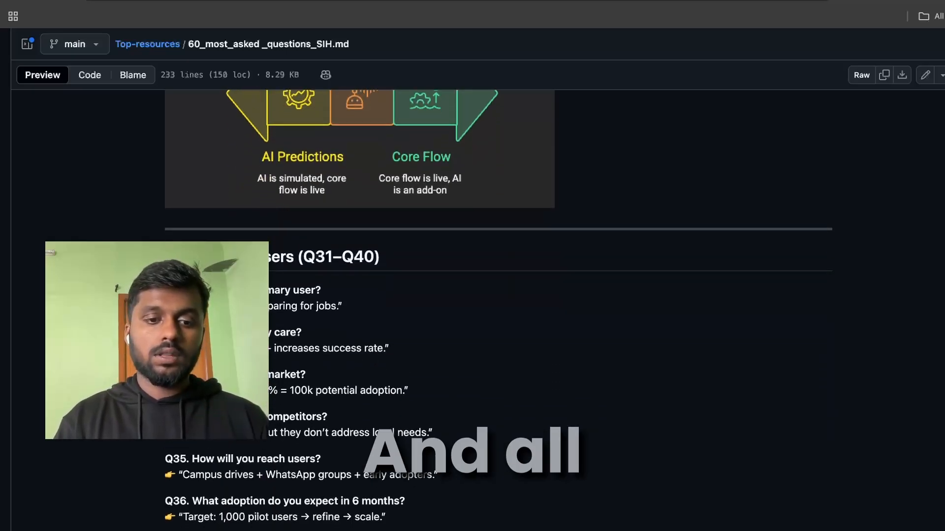
pyautogui.scroll(-3)
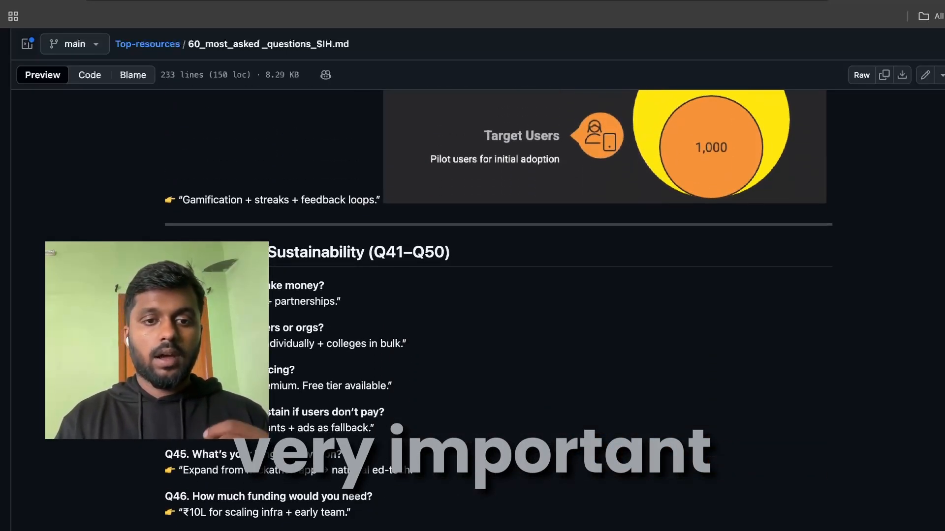
pyautogui.scroll(-3)
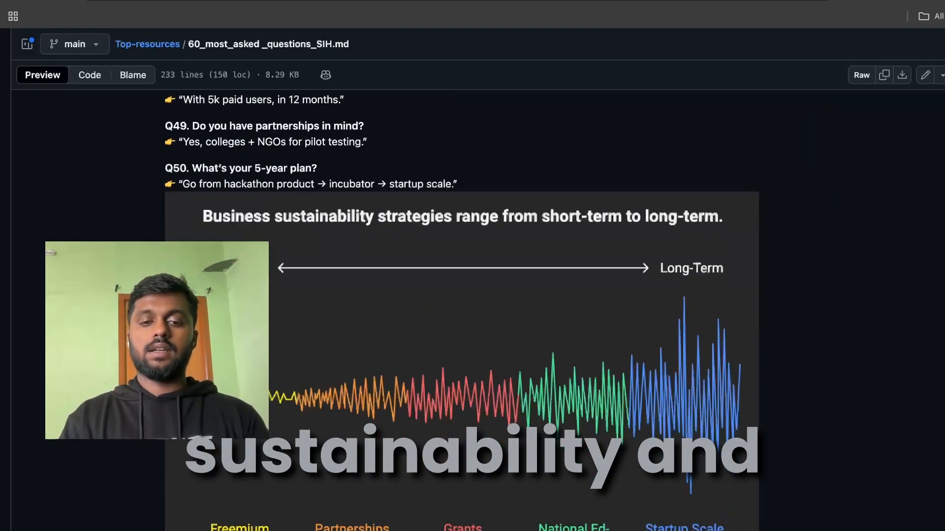
pyautogui.scroll(-3)
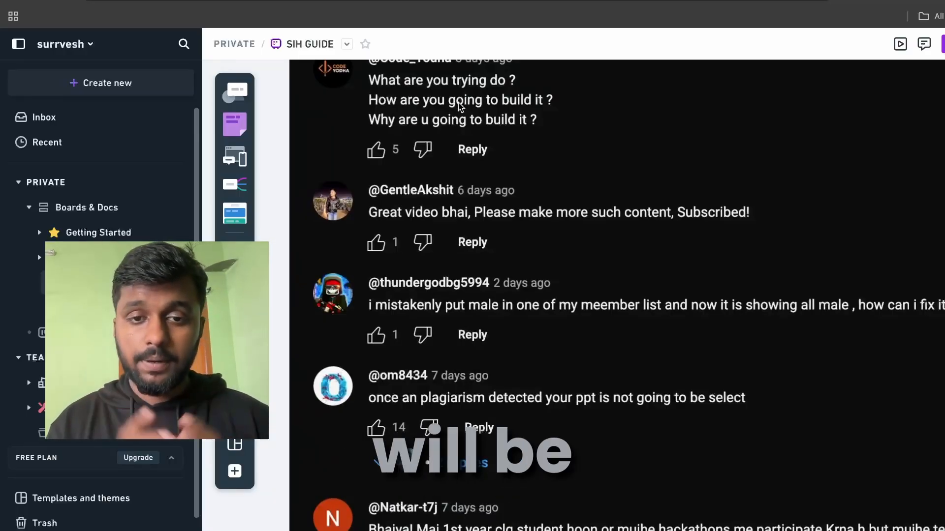
# Scroll through the viewer comments pasted on the SIH GUIDE board.
pyautogui.scroll(-3)
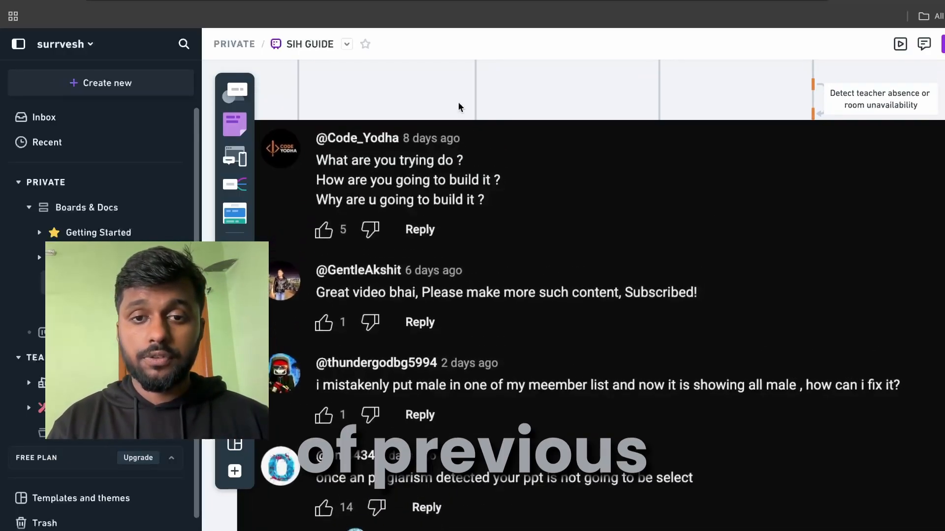
pyautogui.scroll(-3)
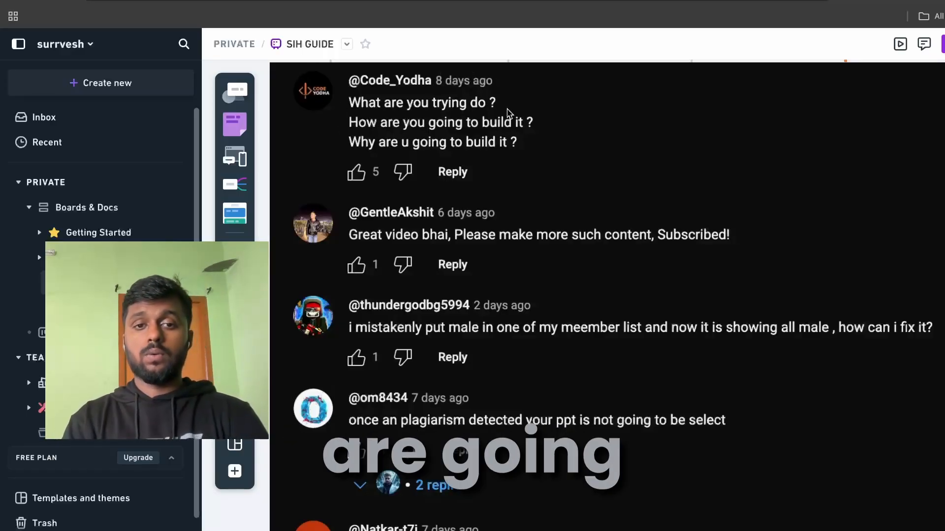
pyautogui.moveTo(577, 178)
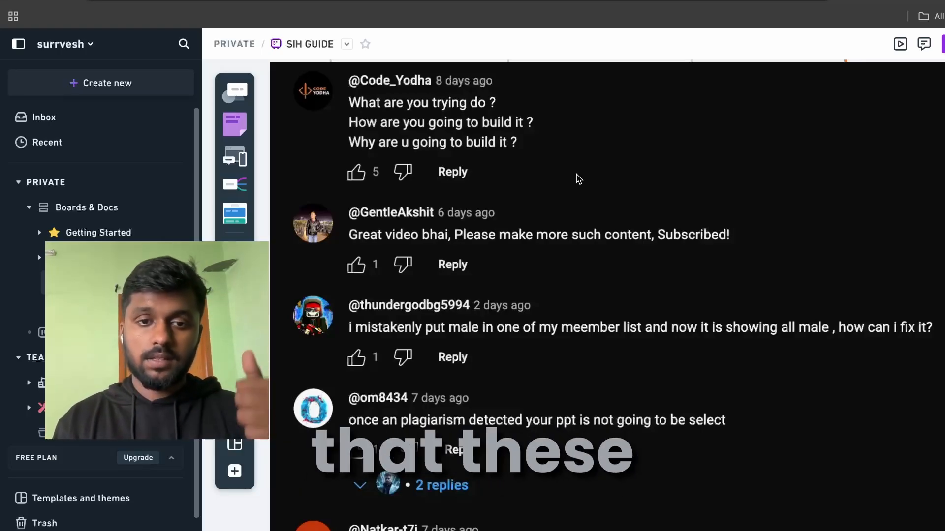
pyautogui.scroll(-3)
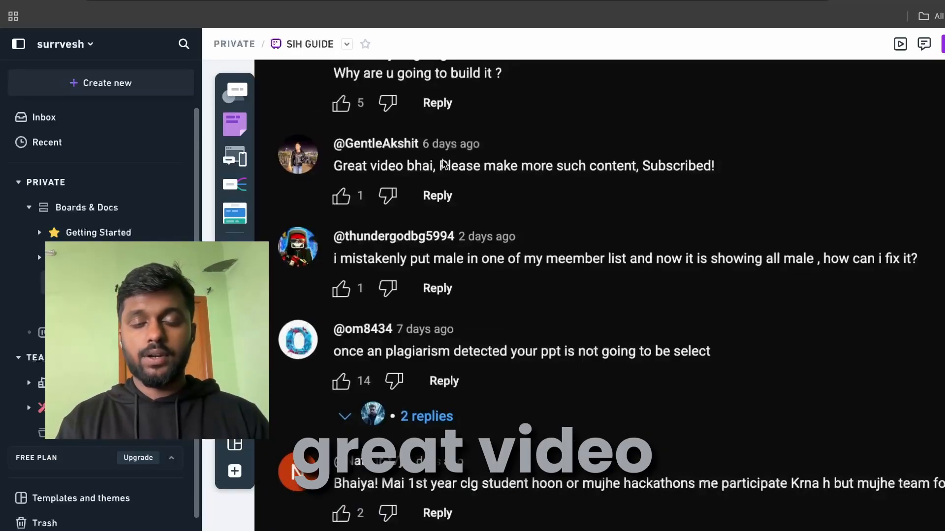
pyautogui.scroll(-3)
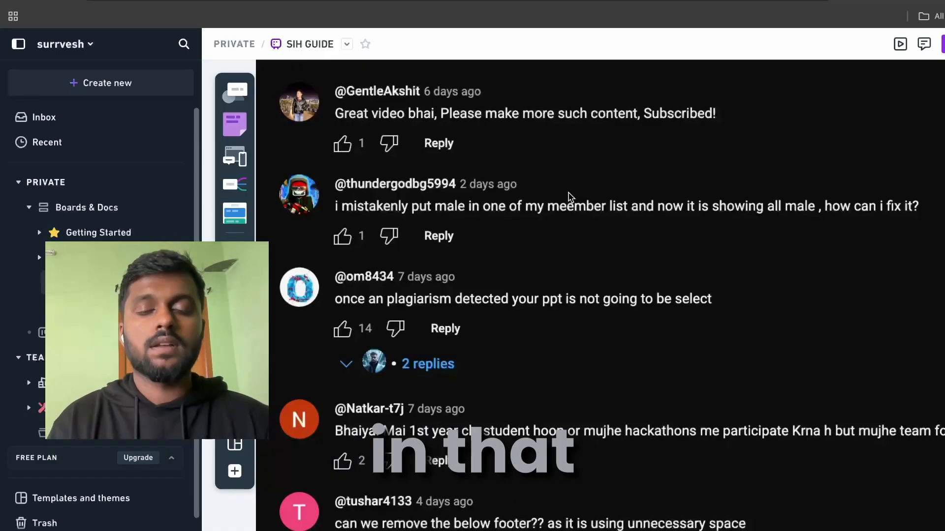
pyautogui.scroll(-3)
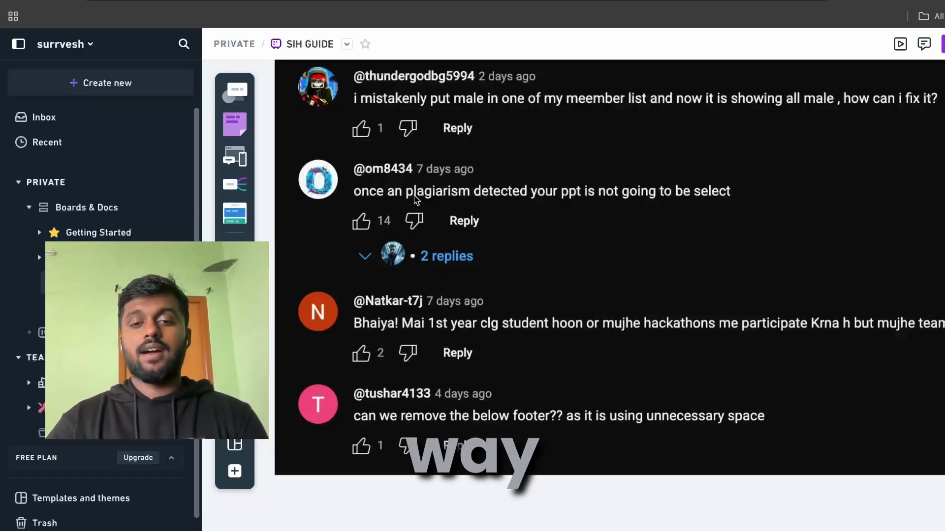
# Scroll to the last viewer comment about removing the footer.
pyautogui.scroll(-3)
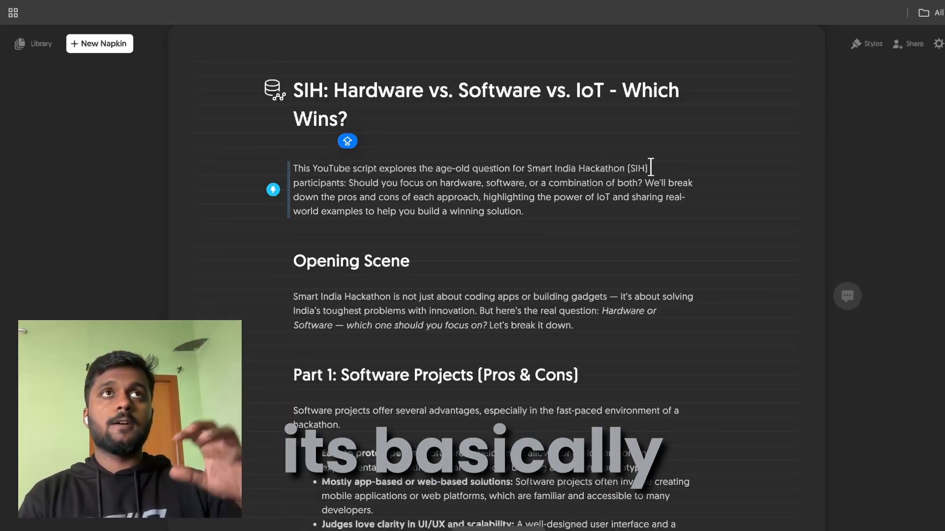
pyautogui.scroll(-3)
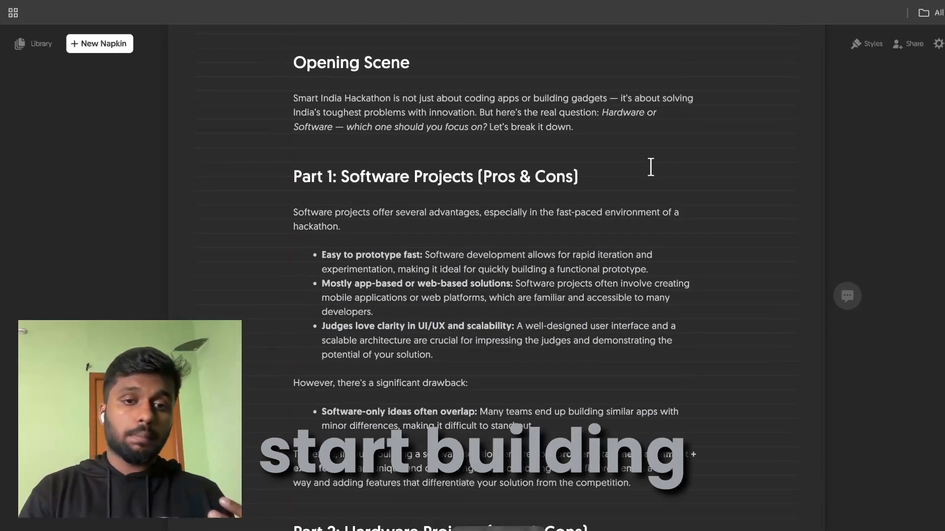
pyautogui.scroll(-3)
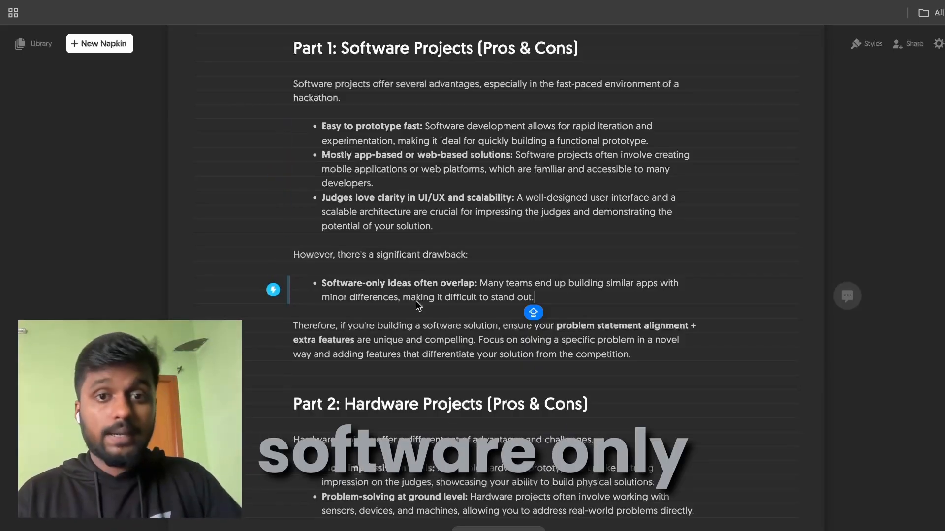
pyautogui.scroll(3)
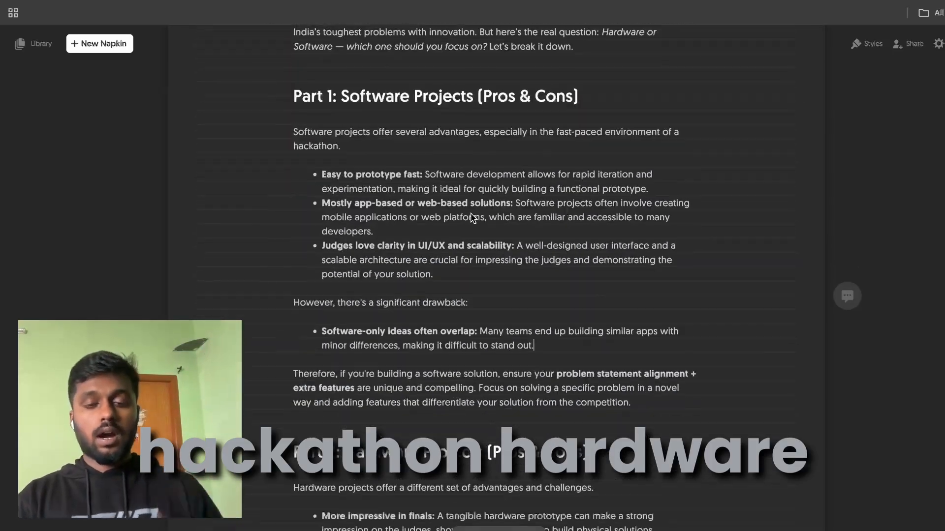
pyautogui.scroll(-3)
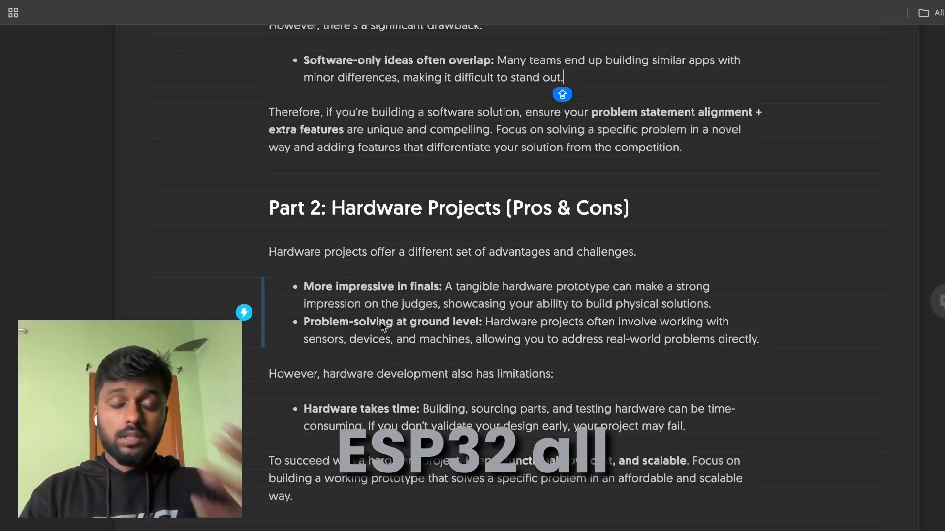
pyautogui.scroll(-3)
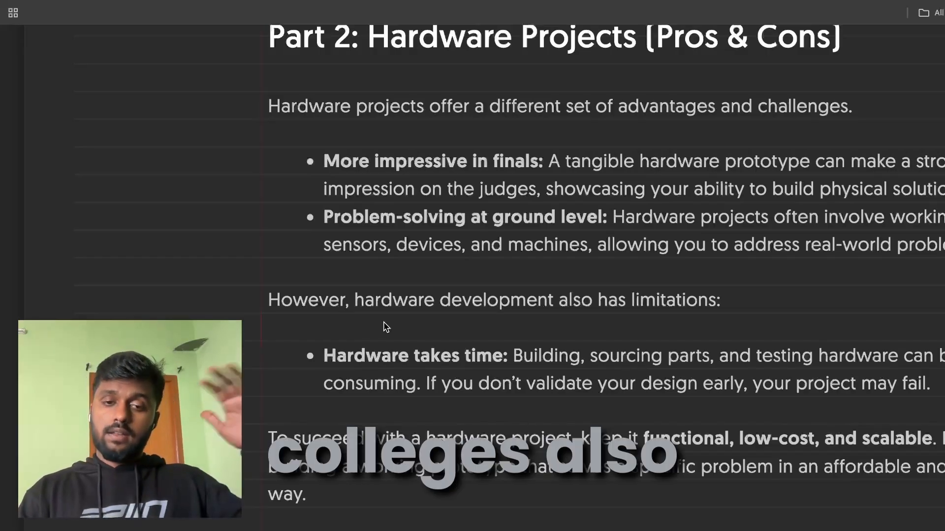
pyautogui.scroll(-3)
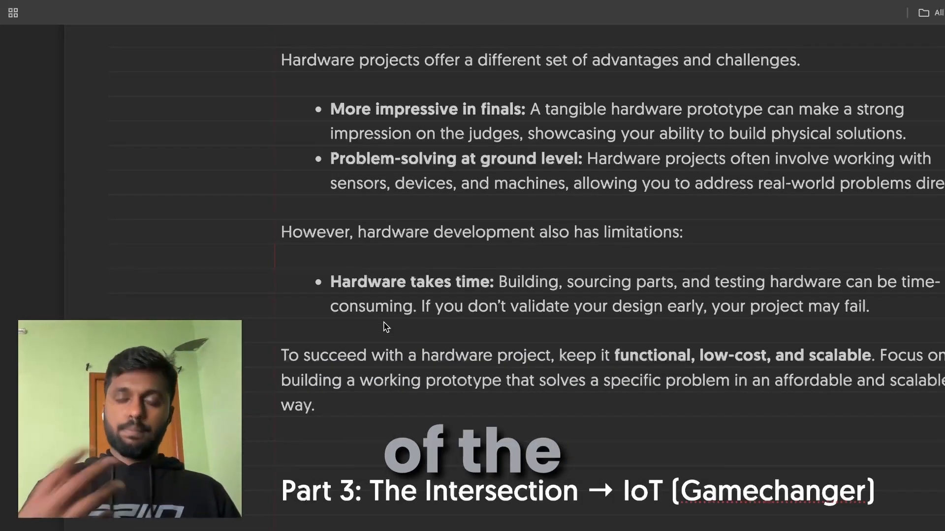
pyautogui.scroll(-3)
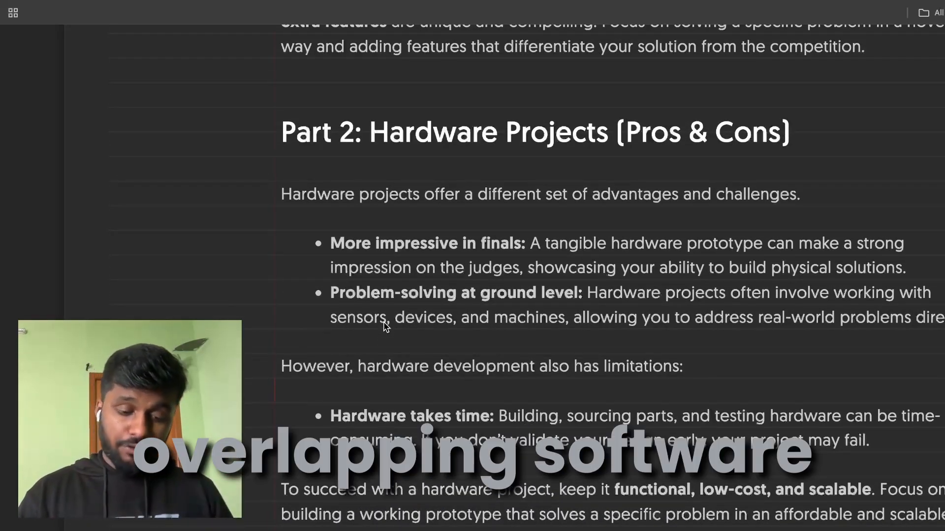
pyautogui.scroll(-3)
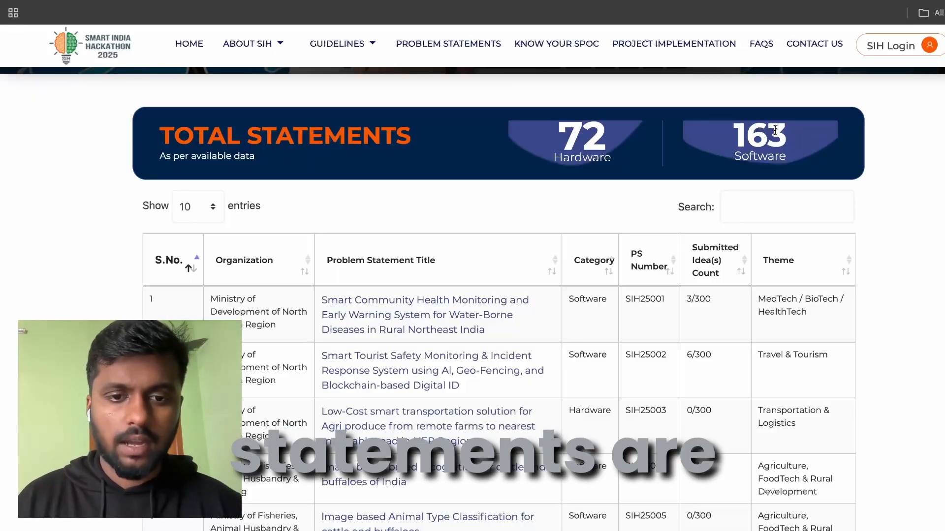
# Sort problem statements by submitted idea count, then by category with hardware first.
pyautogui.scroll(-3)
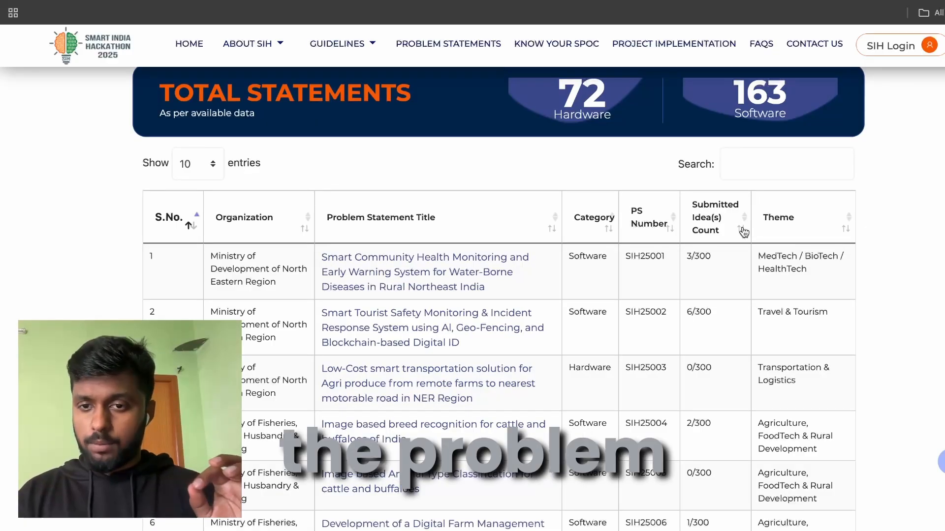
pyautogui.click(742, 232)
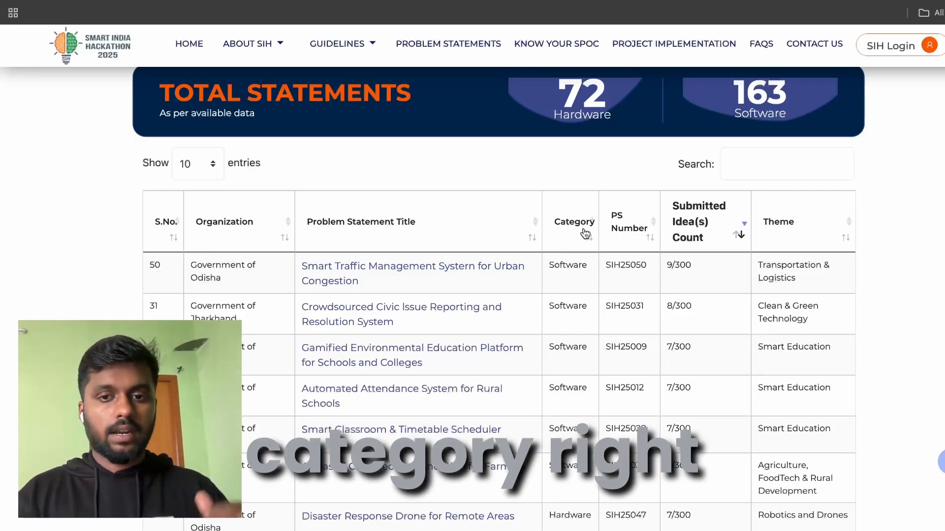
pyautogui.click(572, 218)
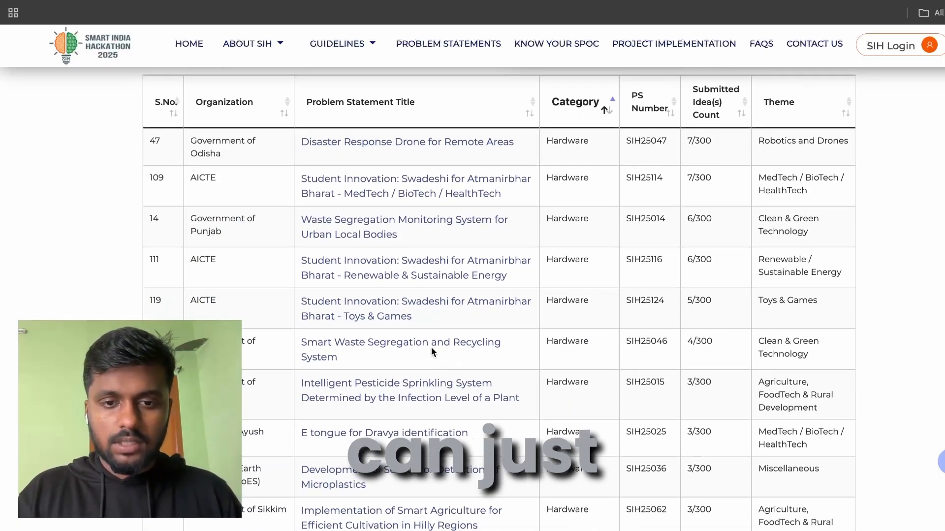
pyautogui.click(400, 348)
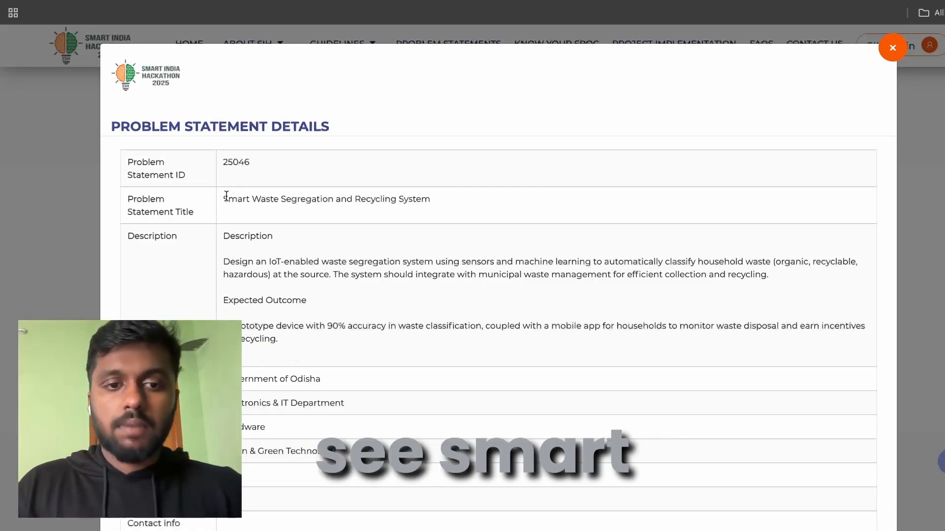
pyautogui.moveTo(227, 199); pyautogui.dragTo(360, 199)
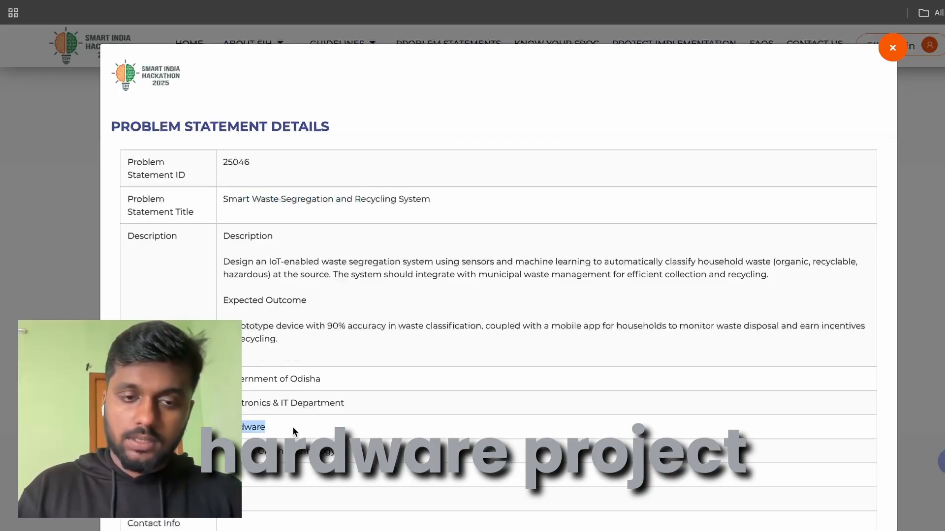
pyautogui.moveTo(223, 262); pyautogui.dragTo(372, 261)
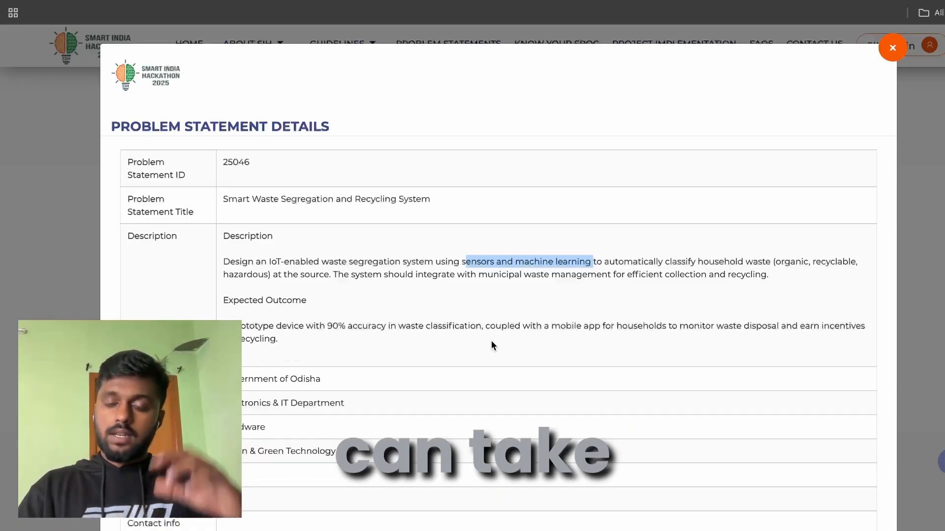
pyautogui.scroll(-3)
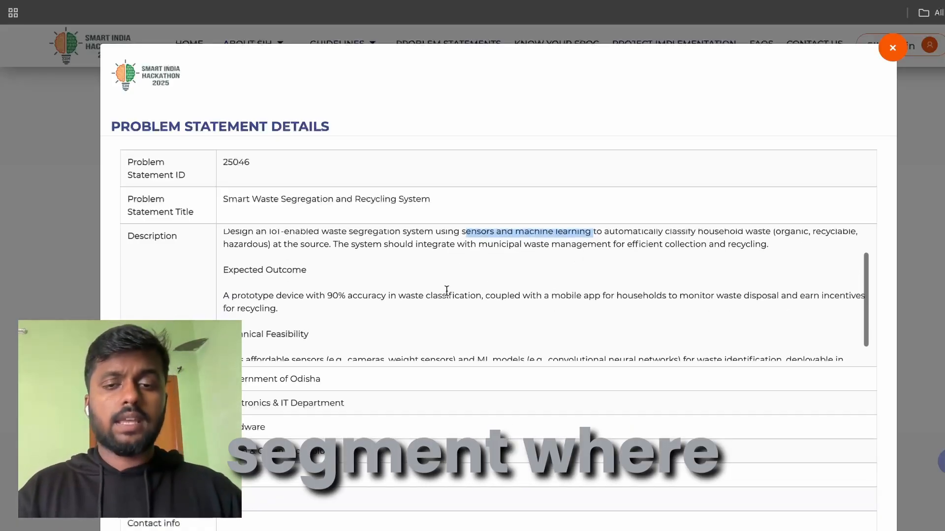
pyautogui.scroll(-3)
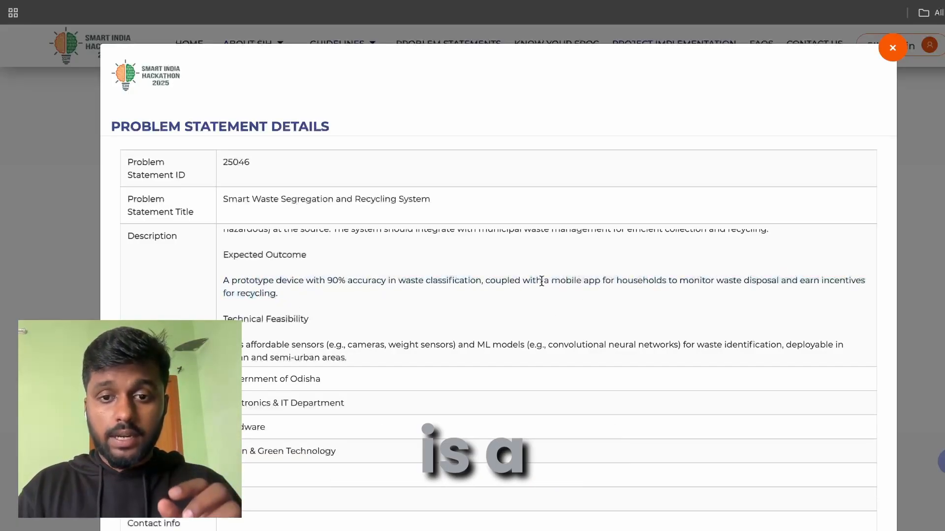
pyautogui.moveTo(549, 281); pyautogui.dragTo(666, 280)
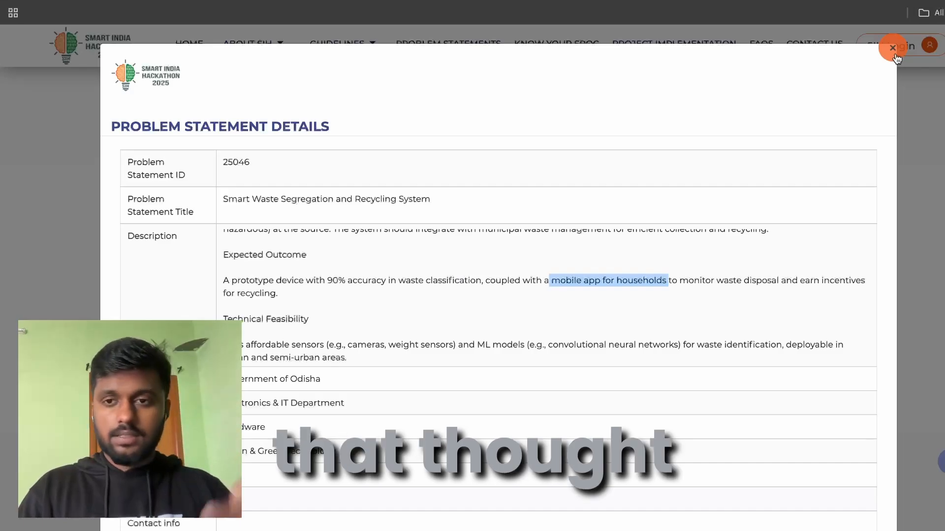
pyautogui.click(893, 47)
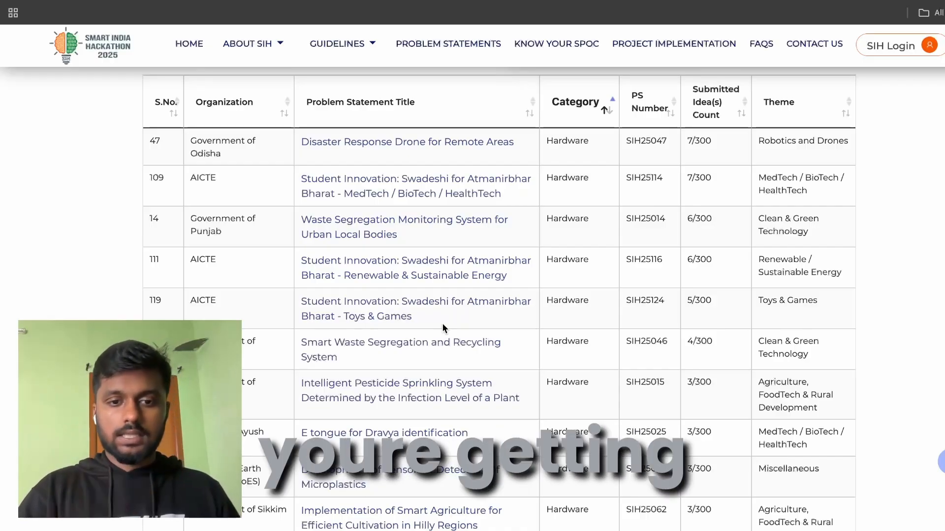
# Reorder with software statements first and read the AI-Based Crop Recommendation for Farmers details.
pyautogui.click(606, 102)
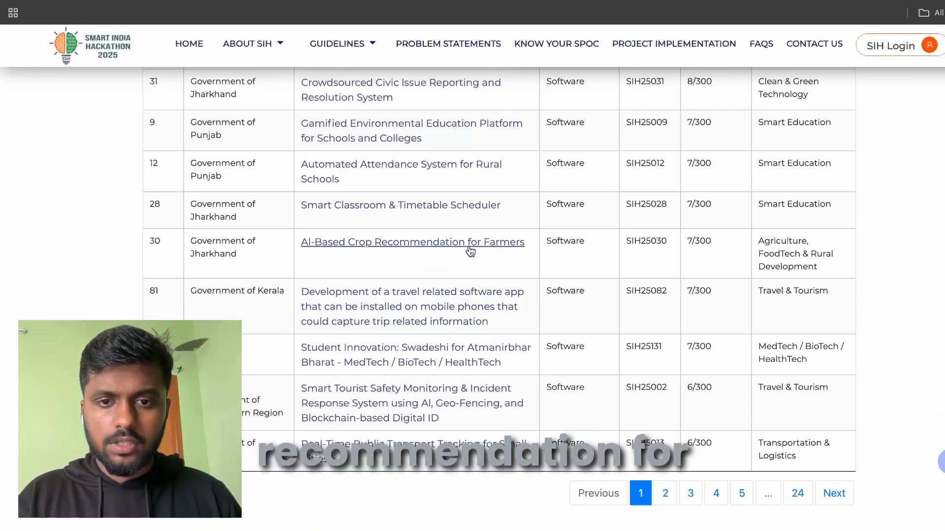
pyautogui.click(412, 243)
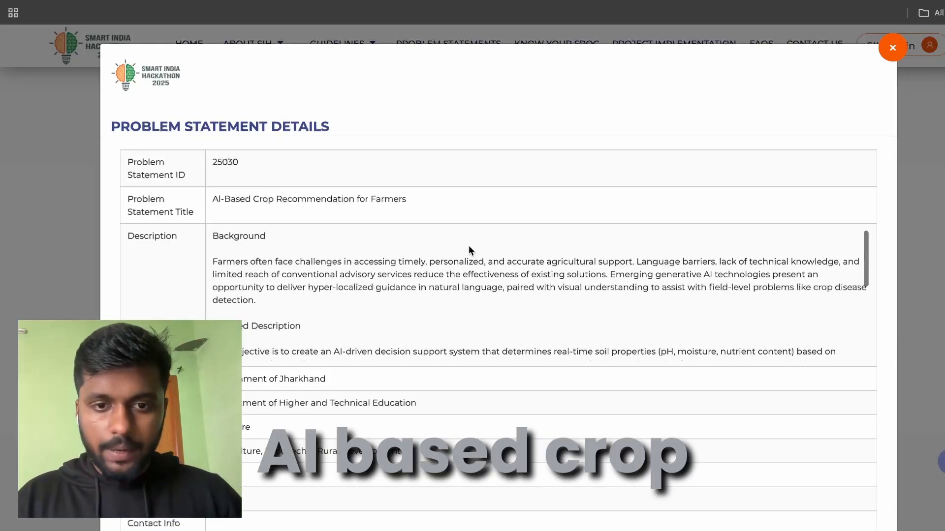
pyautogui.scroll(-3)
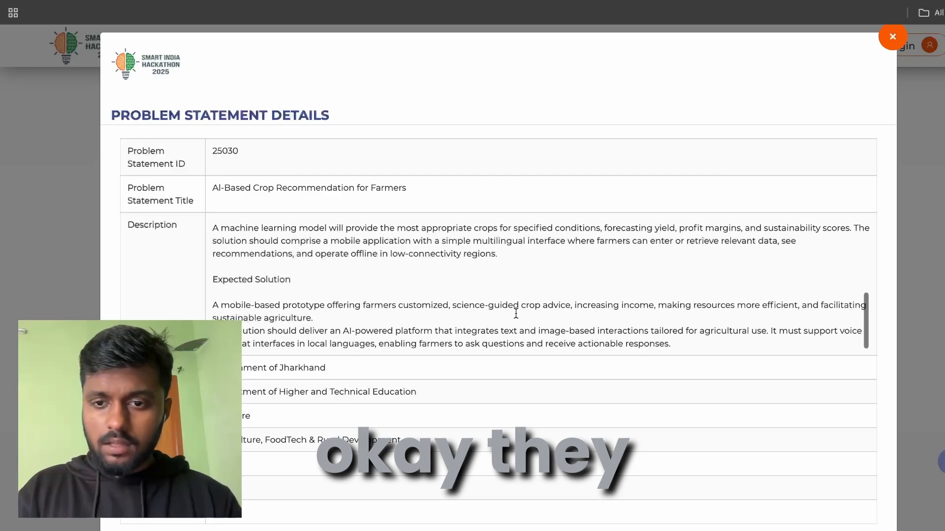
pyautogui.moveTo(541, 330); pyautogui.dragTo(644, 331)
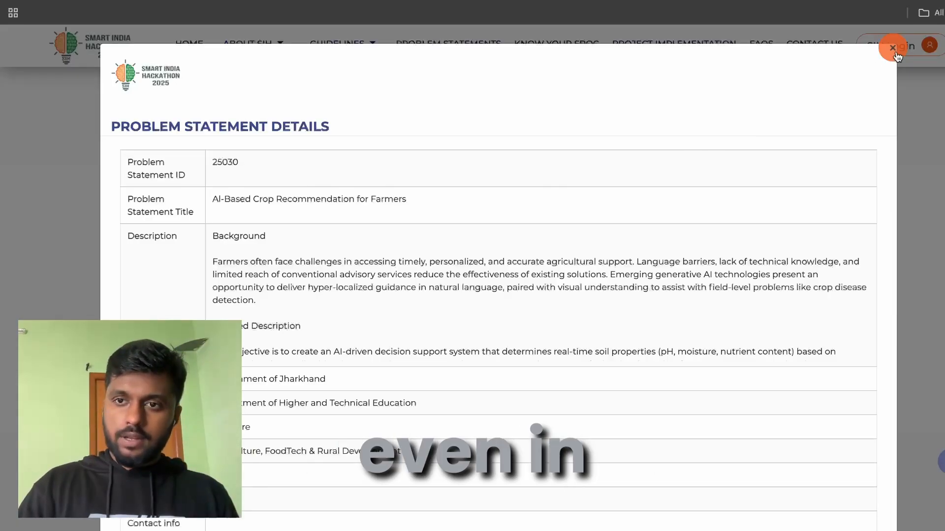
pyautogui.click(893, 47)
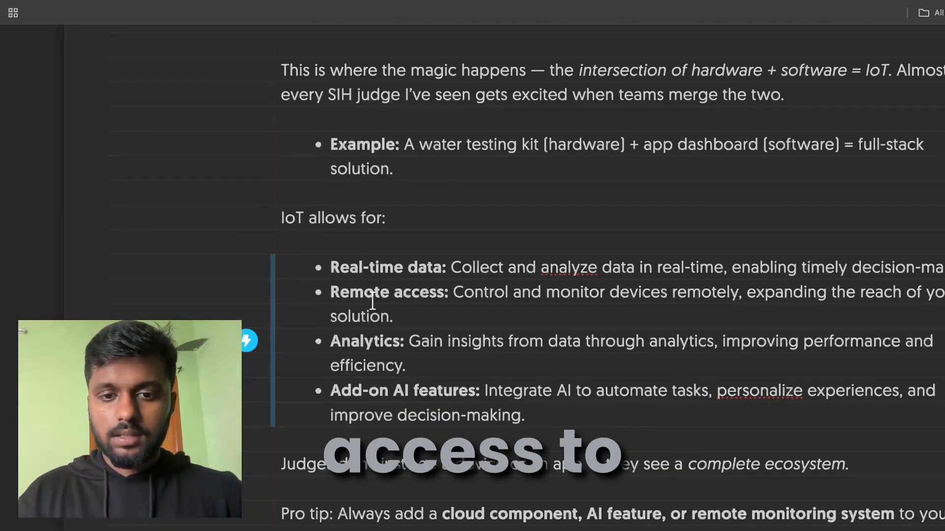
# Scroll the Napkin note to the 'IoT allows for' list of real-time data, remote access, analytics and AI.
pyautogui.scroll(-3)
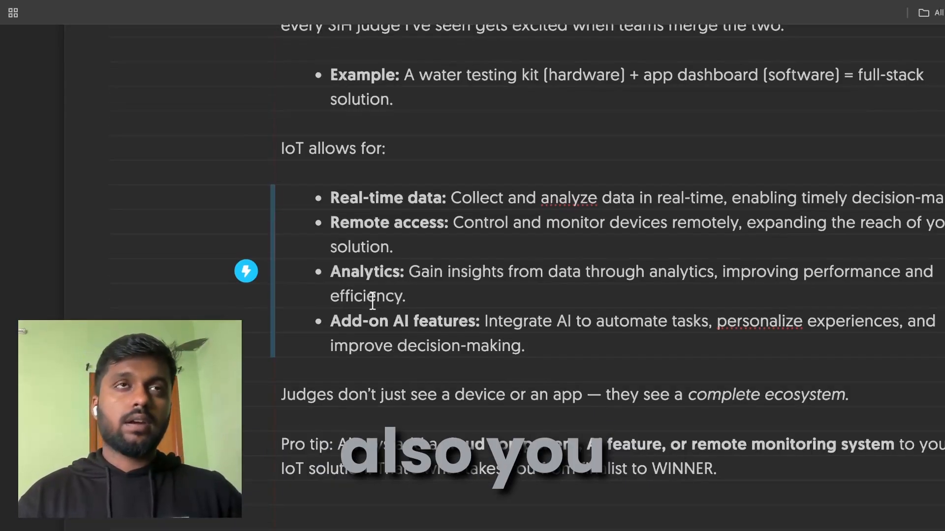
pyautogui.scroll(-3)
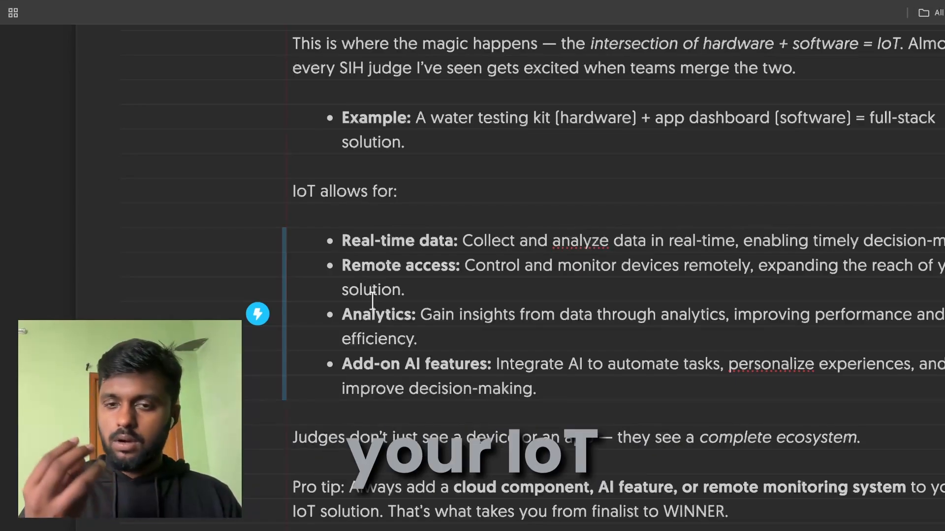
pyautogui.scroll(-3)
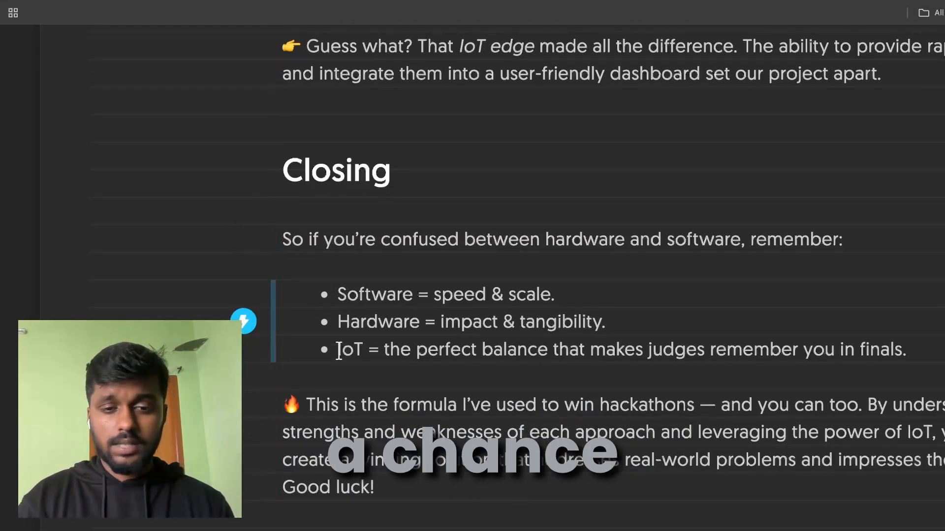
# Highlight the word 'IoT' in the Closing summary's last bullet.
pyautogui.doubleClick(348, 350)
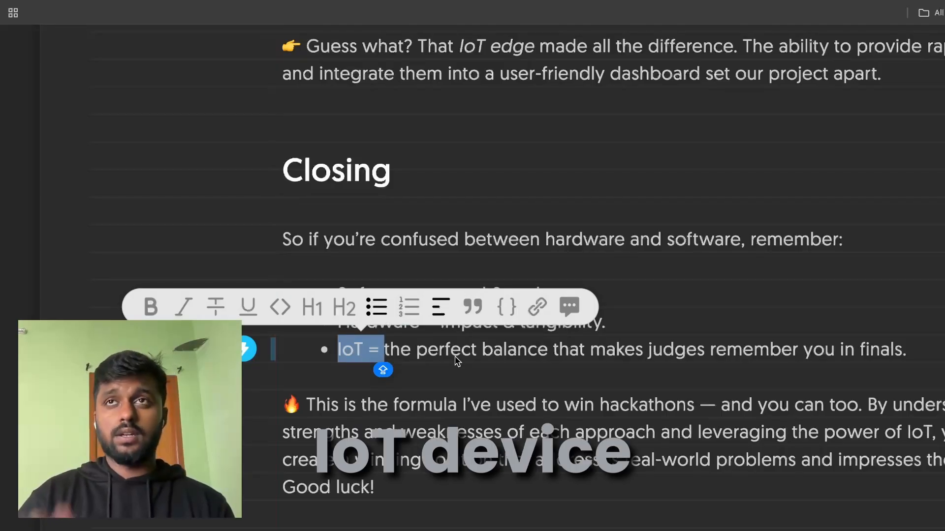